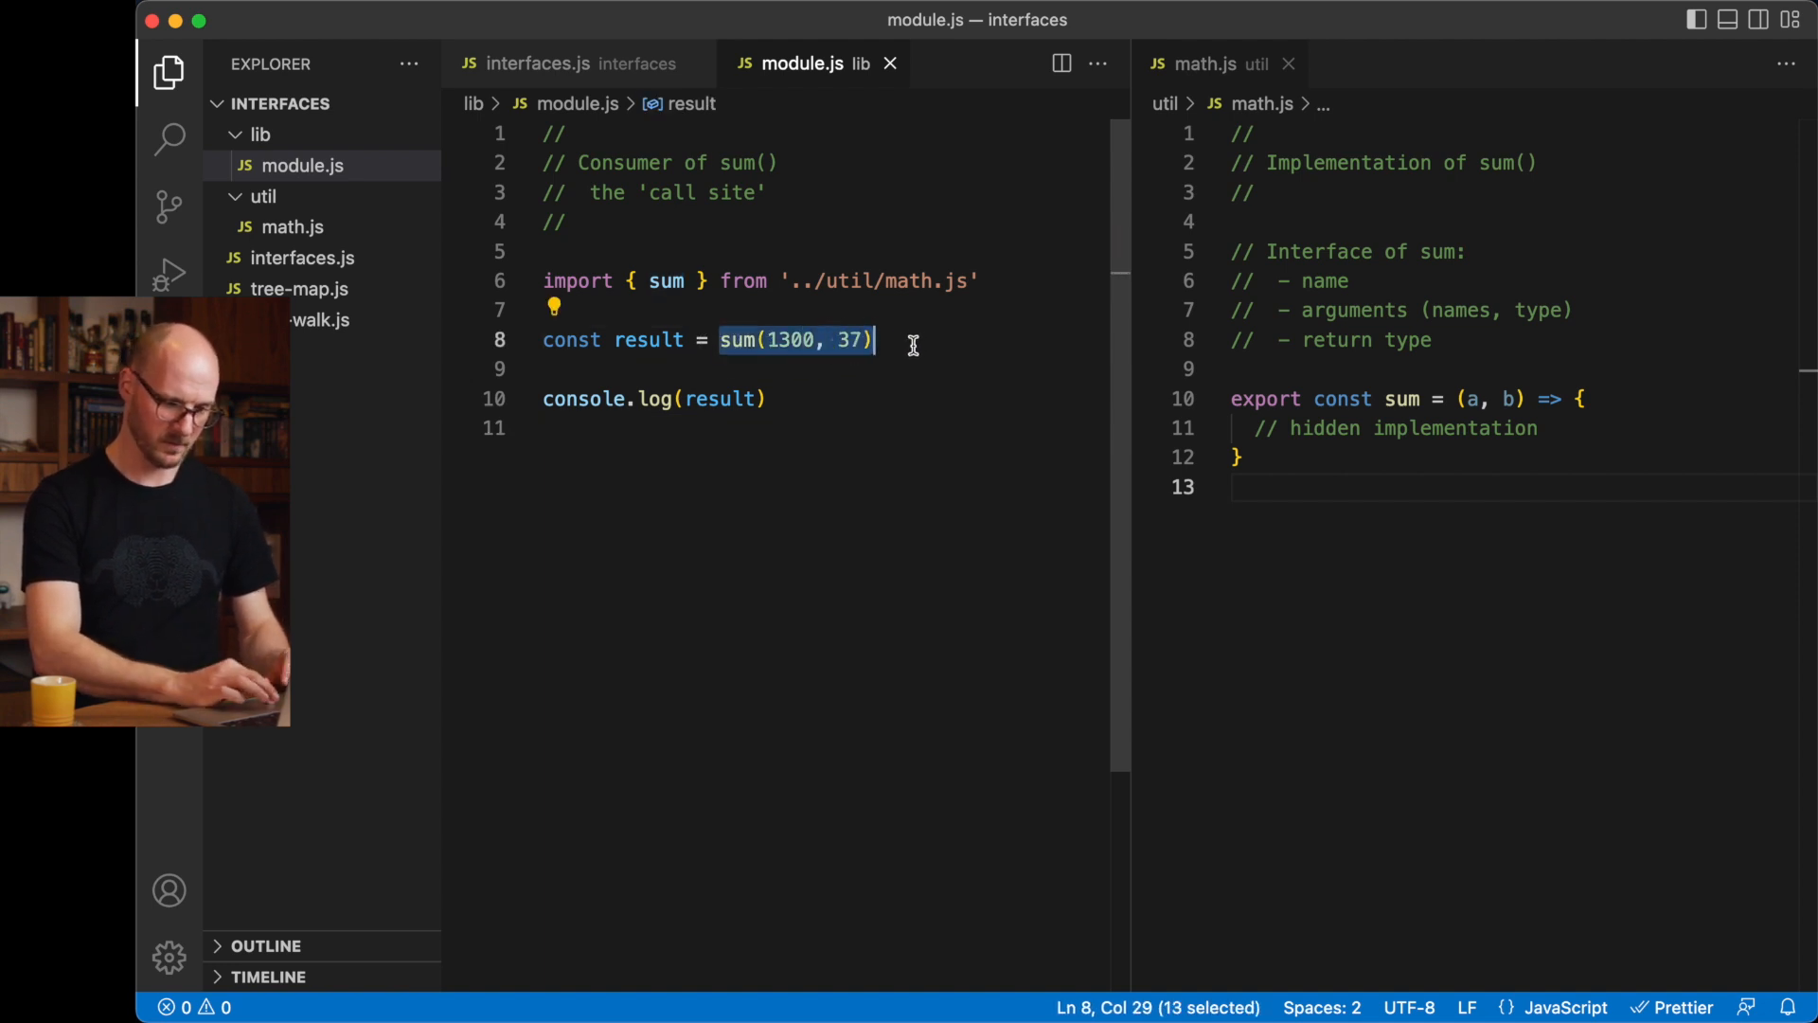
Select the sum(1300, 37) call on line 8 of module.js.
{"action": "double_click", "coordinate": [735, 339]}
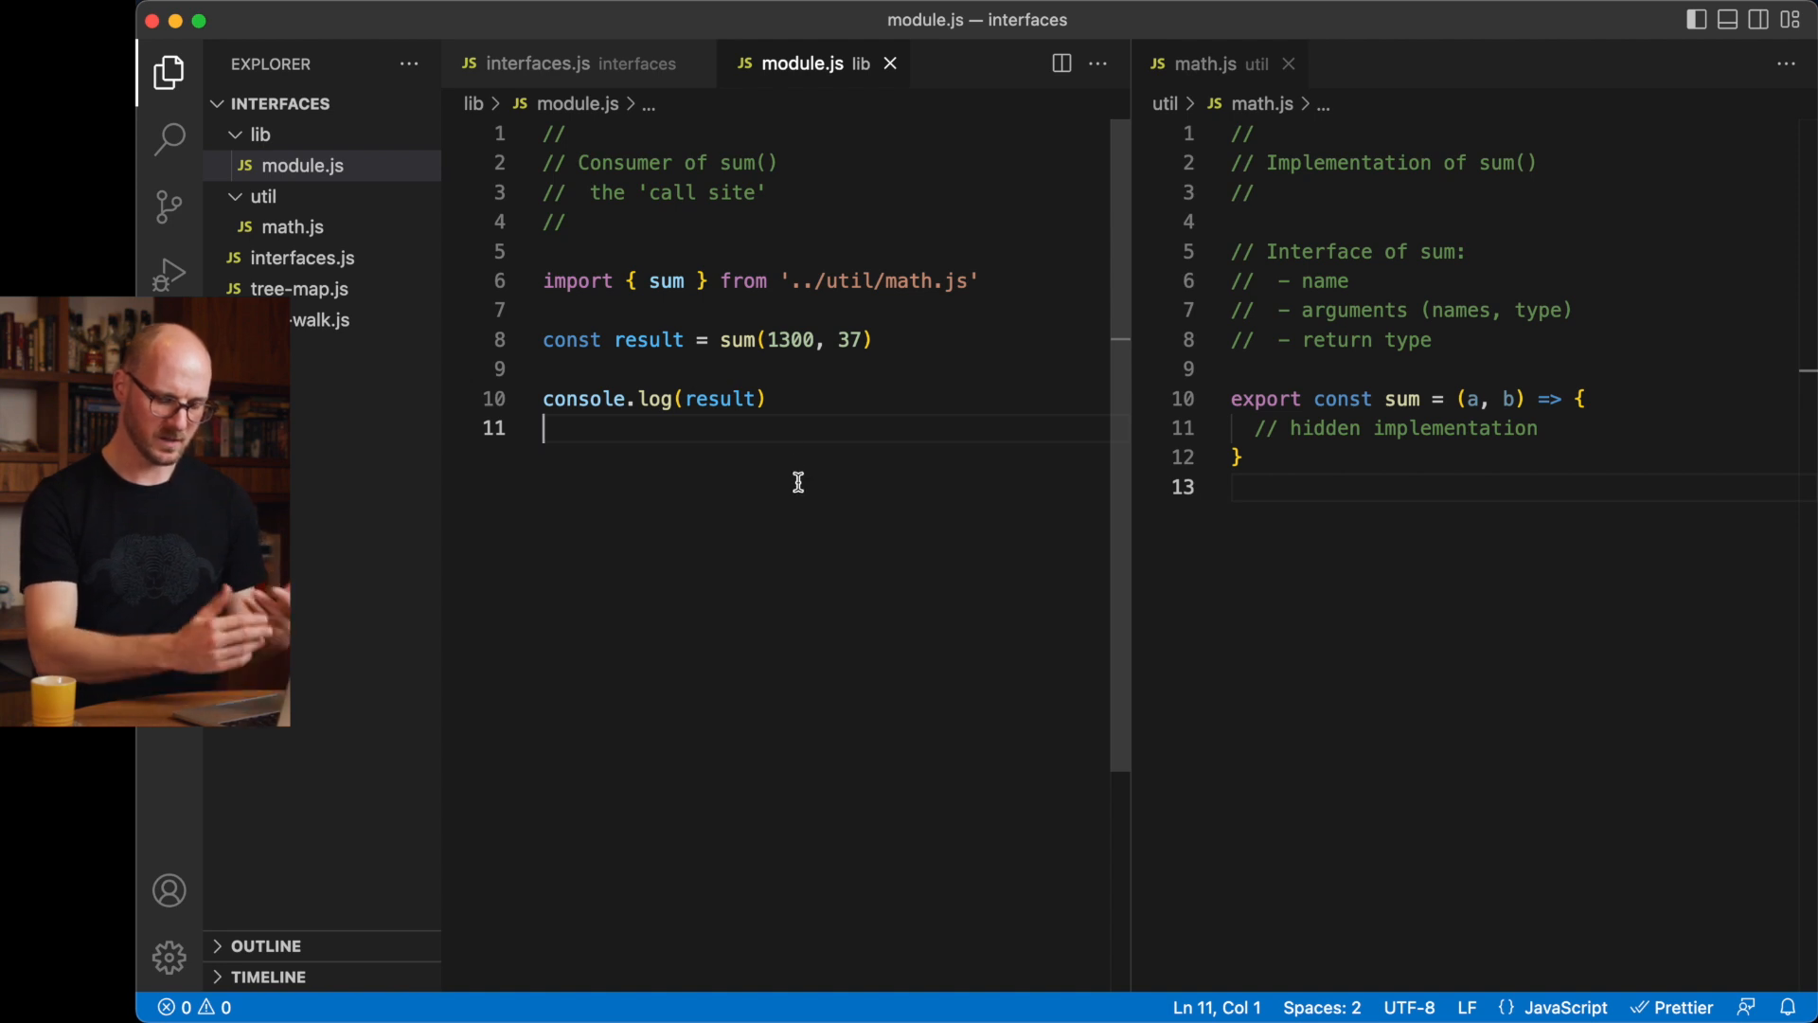
{"action": "mouse_move", "coordinate": [737, 339]}
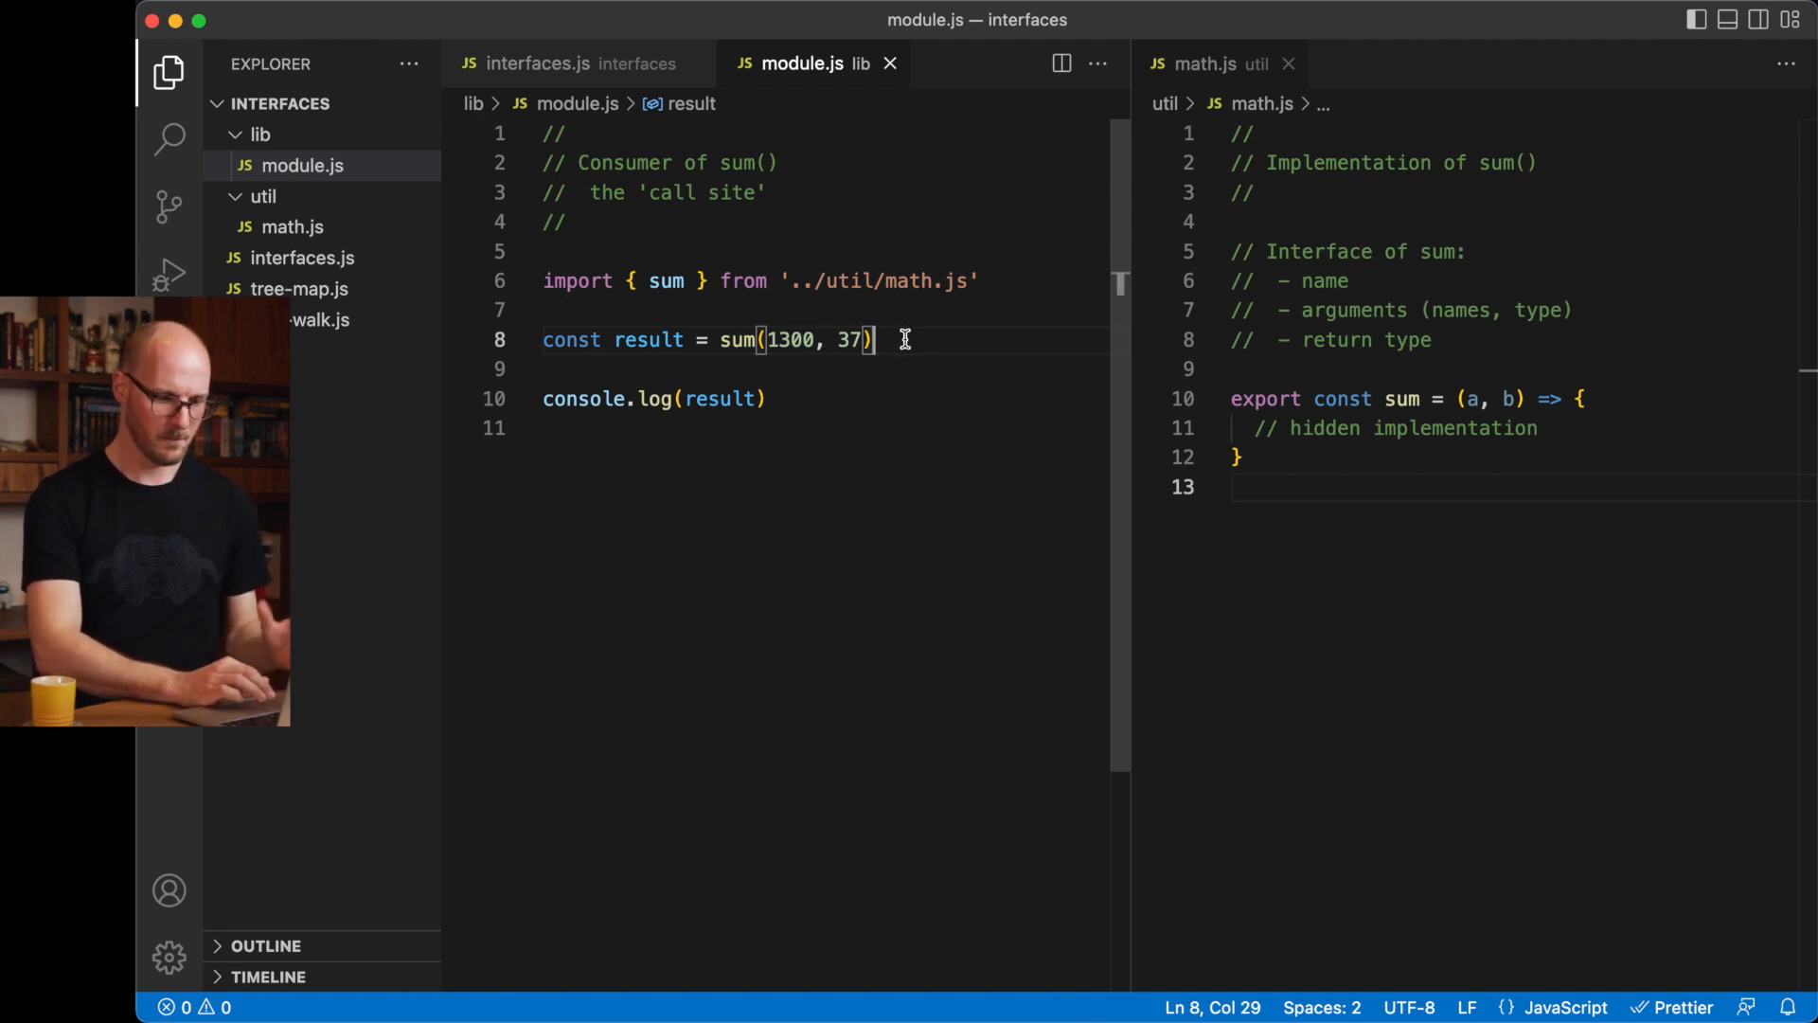
{"action": "mouse_move", "coordinate": [1421, 632]}
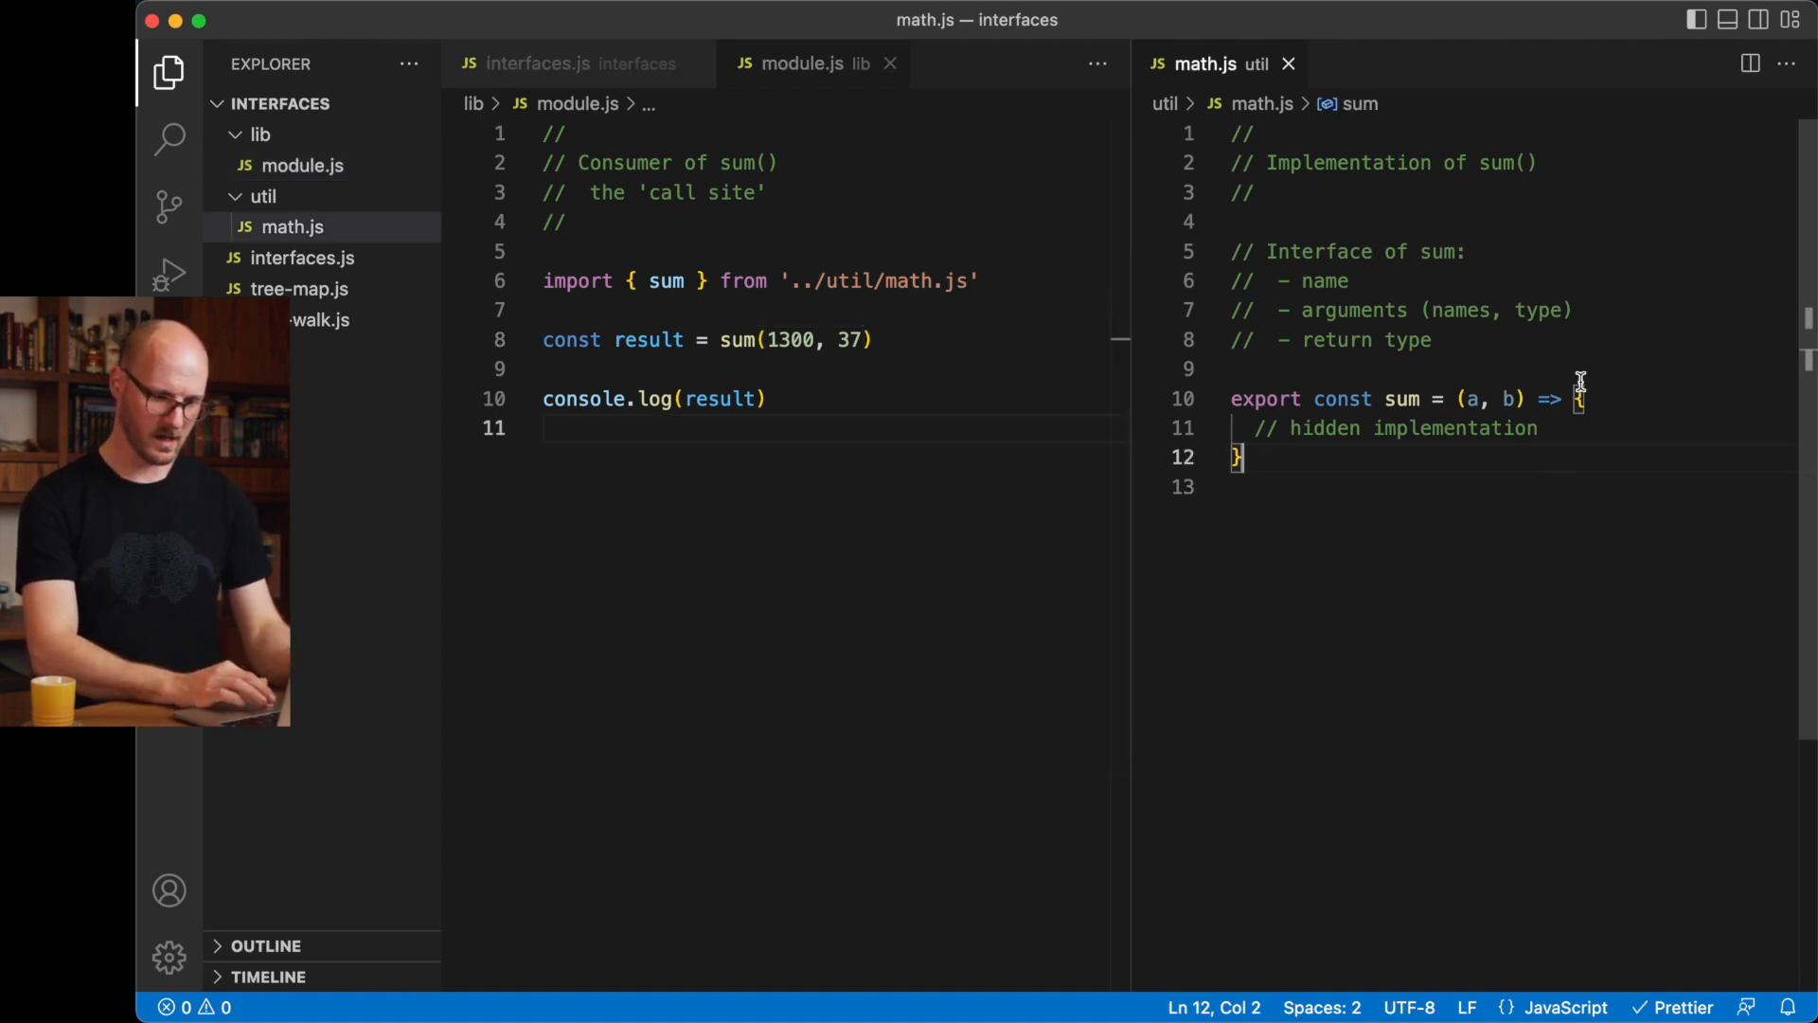
{"action": "left_click_drag", "start_coordinate": [1578, 398], "coordinate": [1239, 456]}
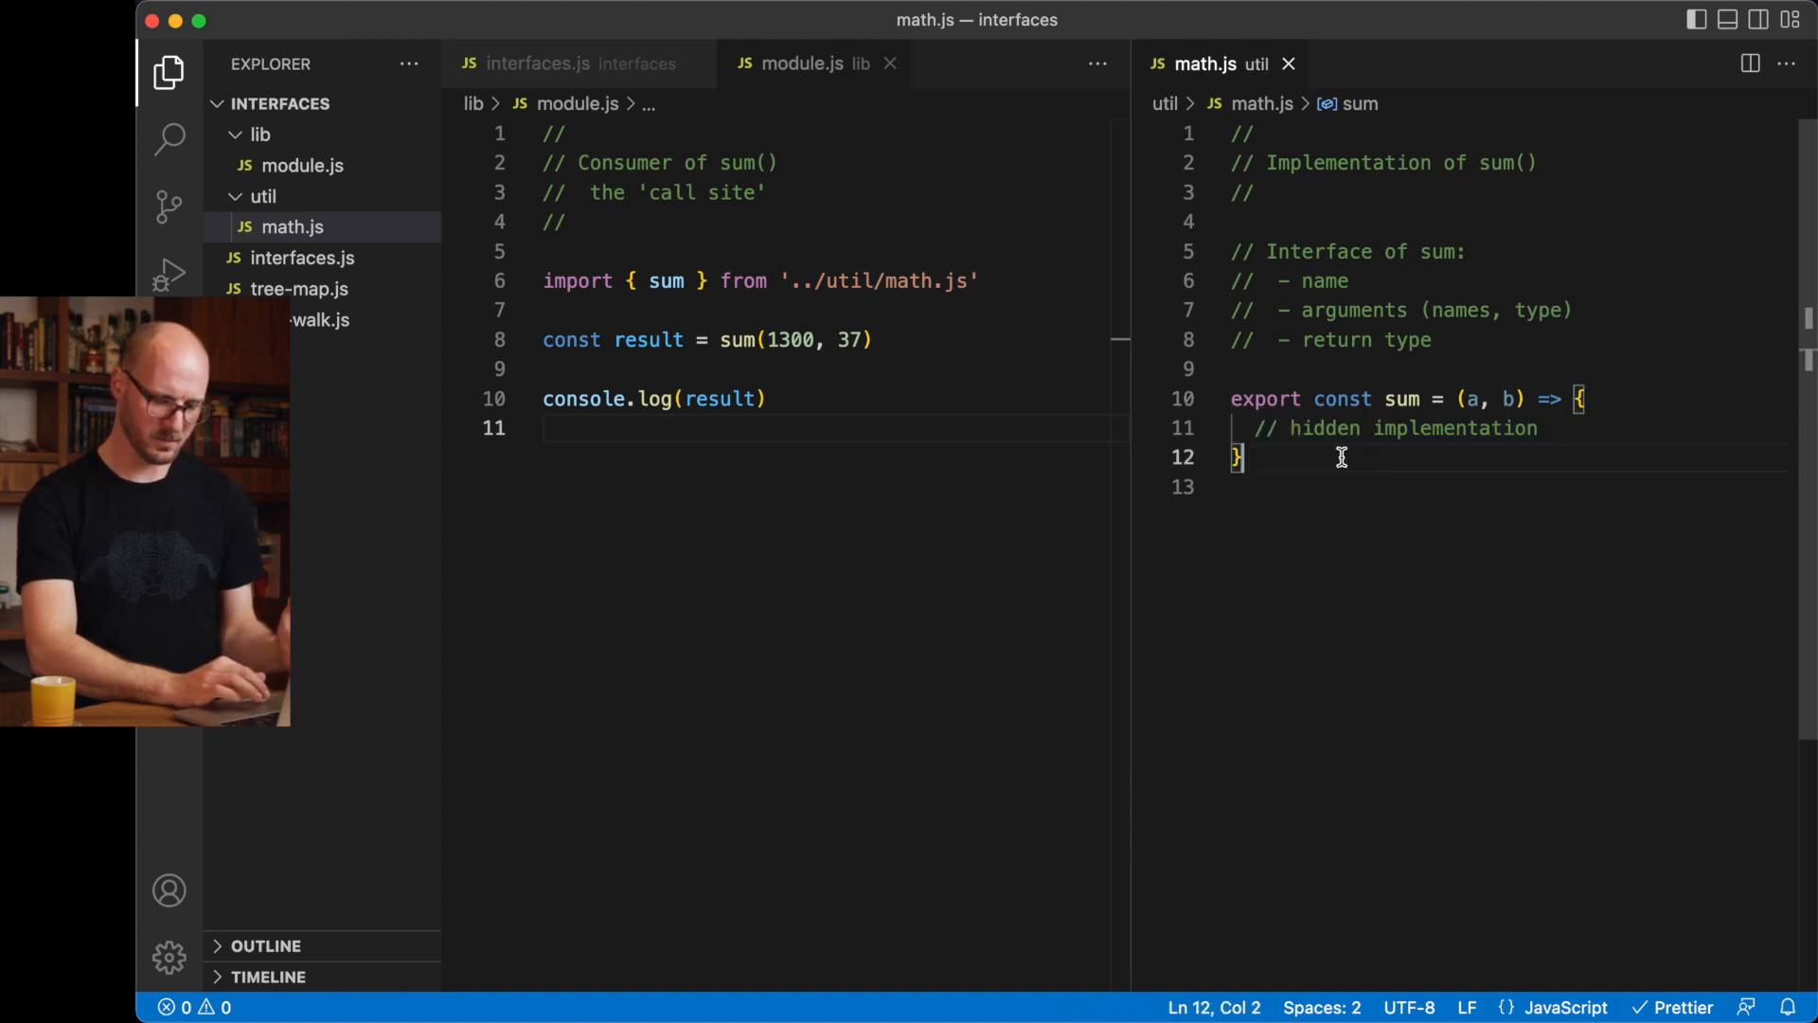
{"action": "mouse_move", "coordinate": [936, 472]}
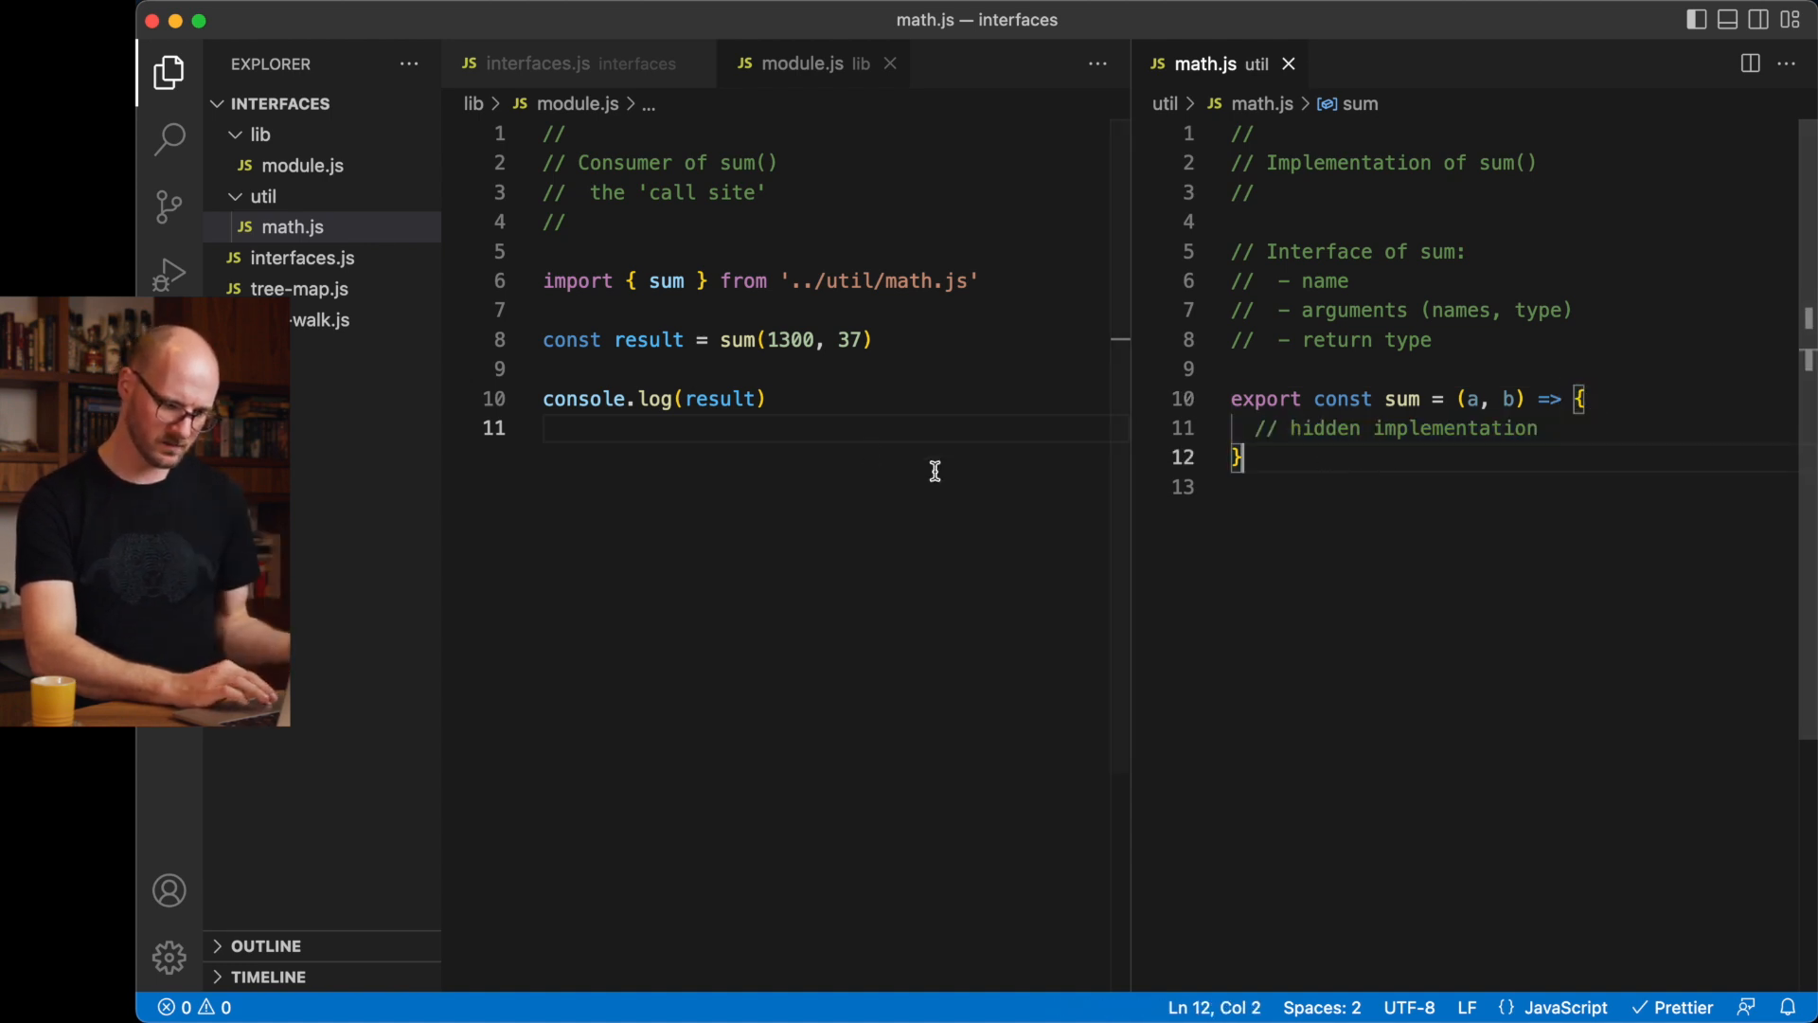
{"action": "left_click_drag", "start_coordinate": [546, 250], "coordinate": [546, 426]}
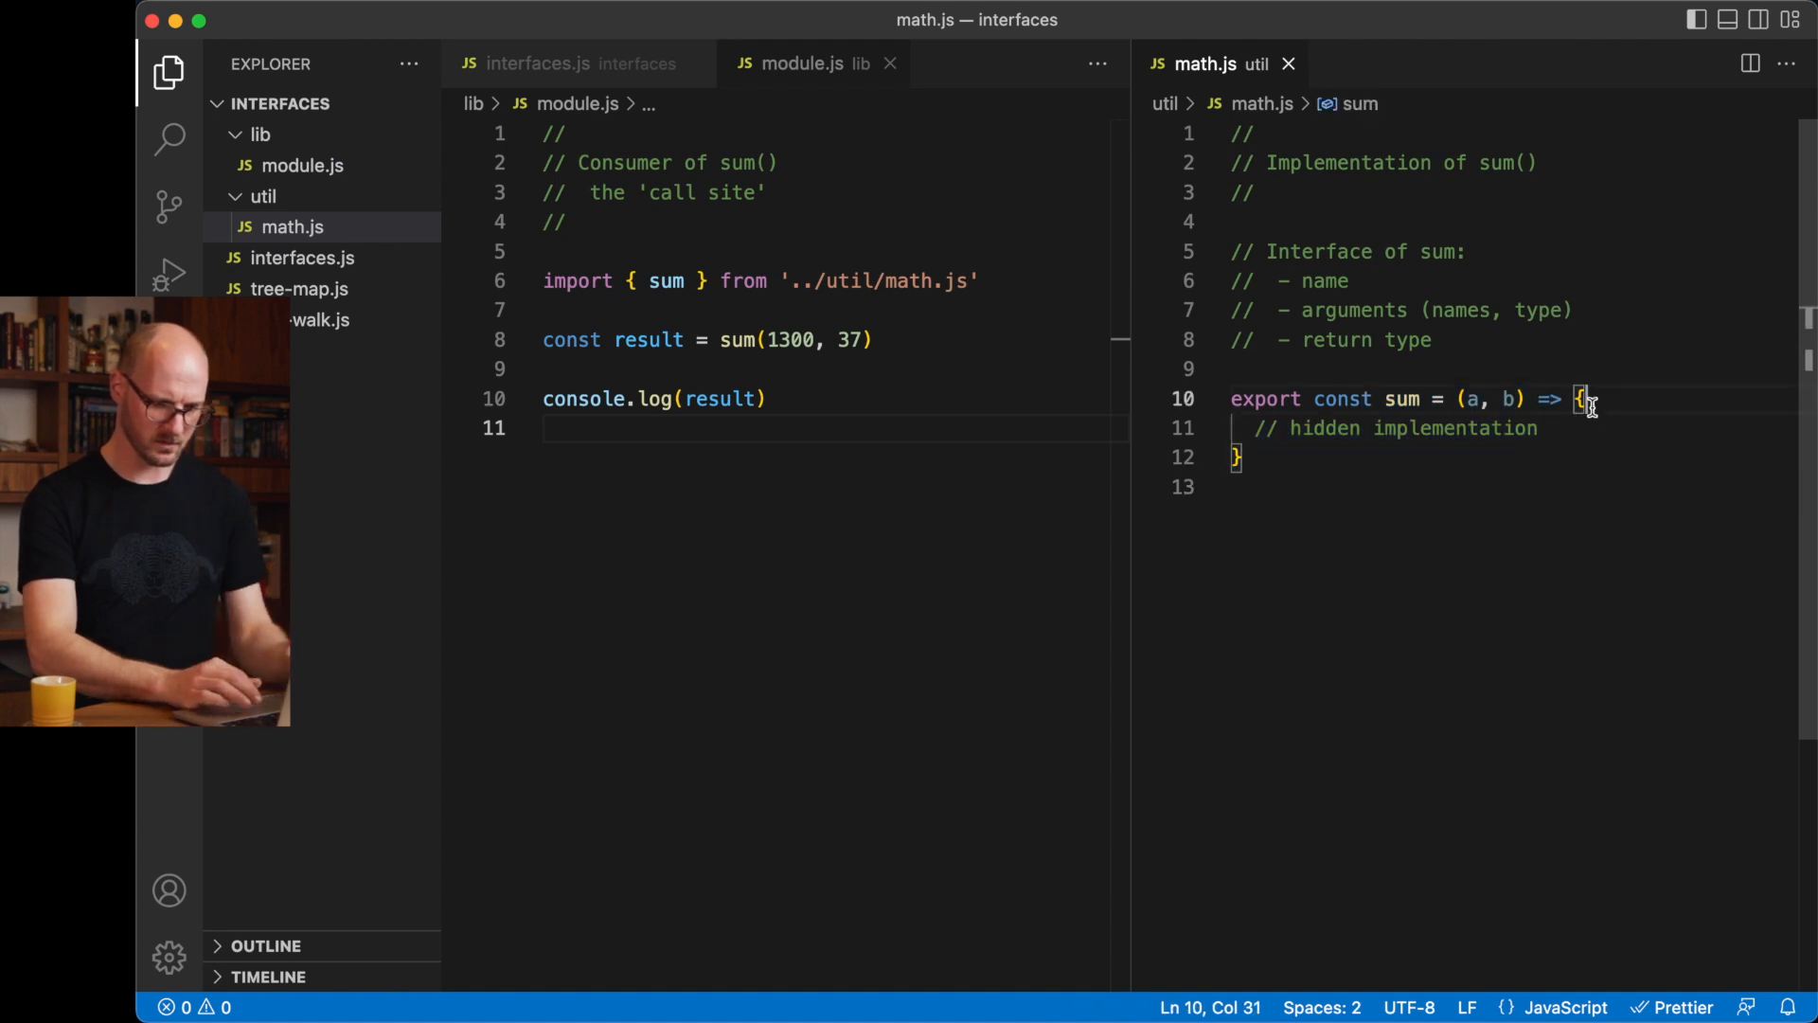
{"action": "left_click", "coordinate": [1216, 400]}
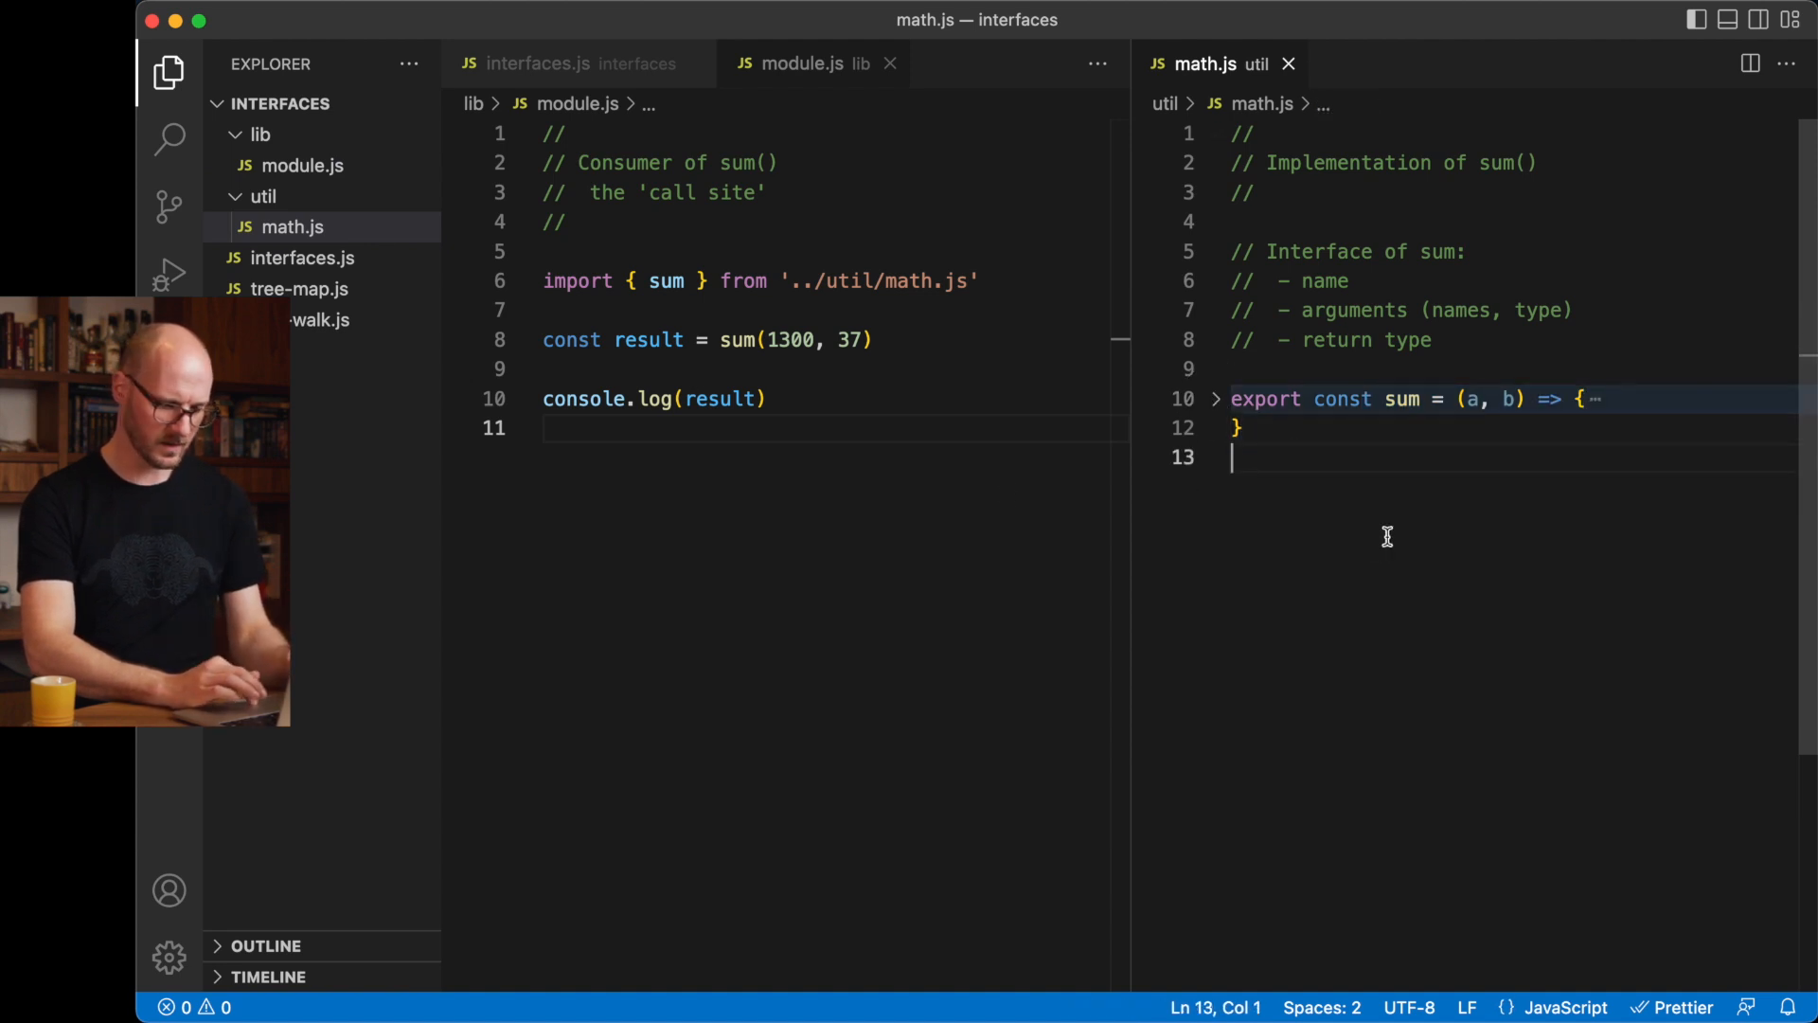
{"action": "left_click_drag", "start_coordinate": [689, 280], "coordinate": [752, 399]}
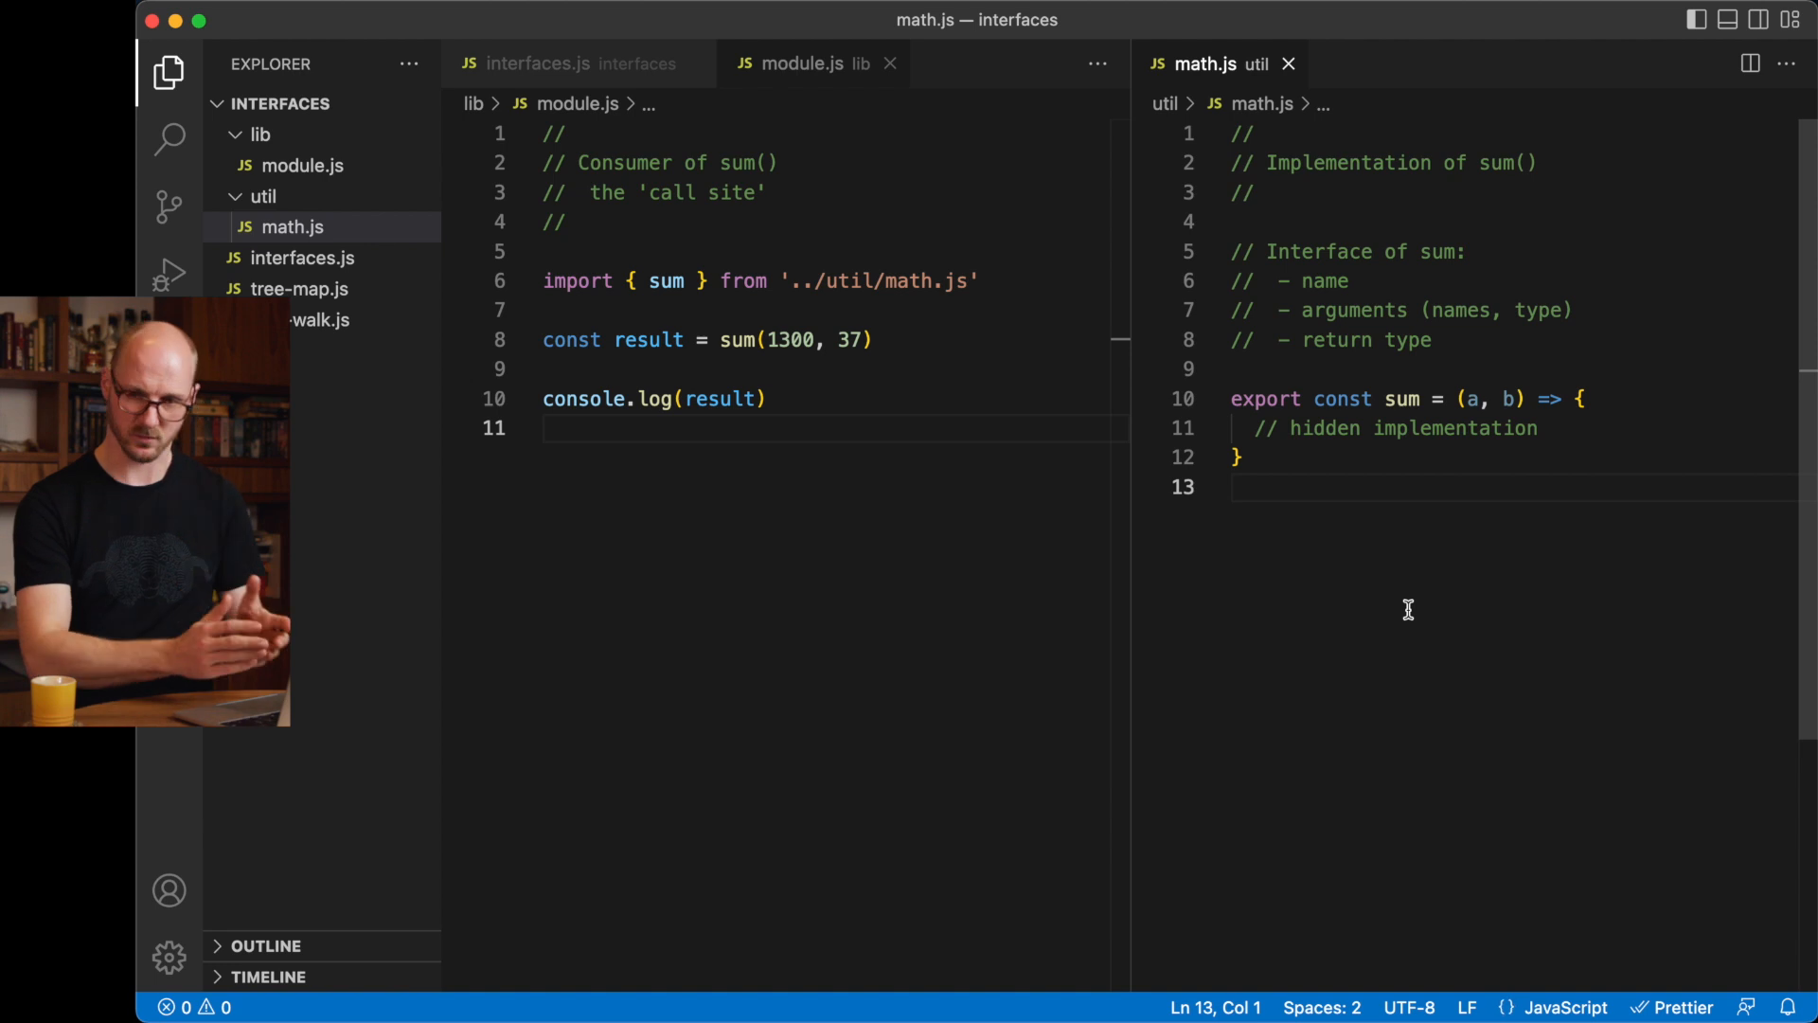
{"action": "mouse_move", "coordinate": [1417, 585]}
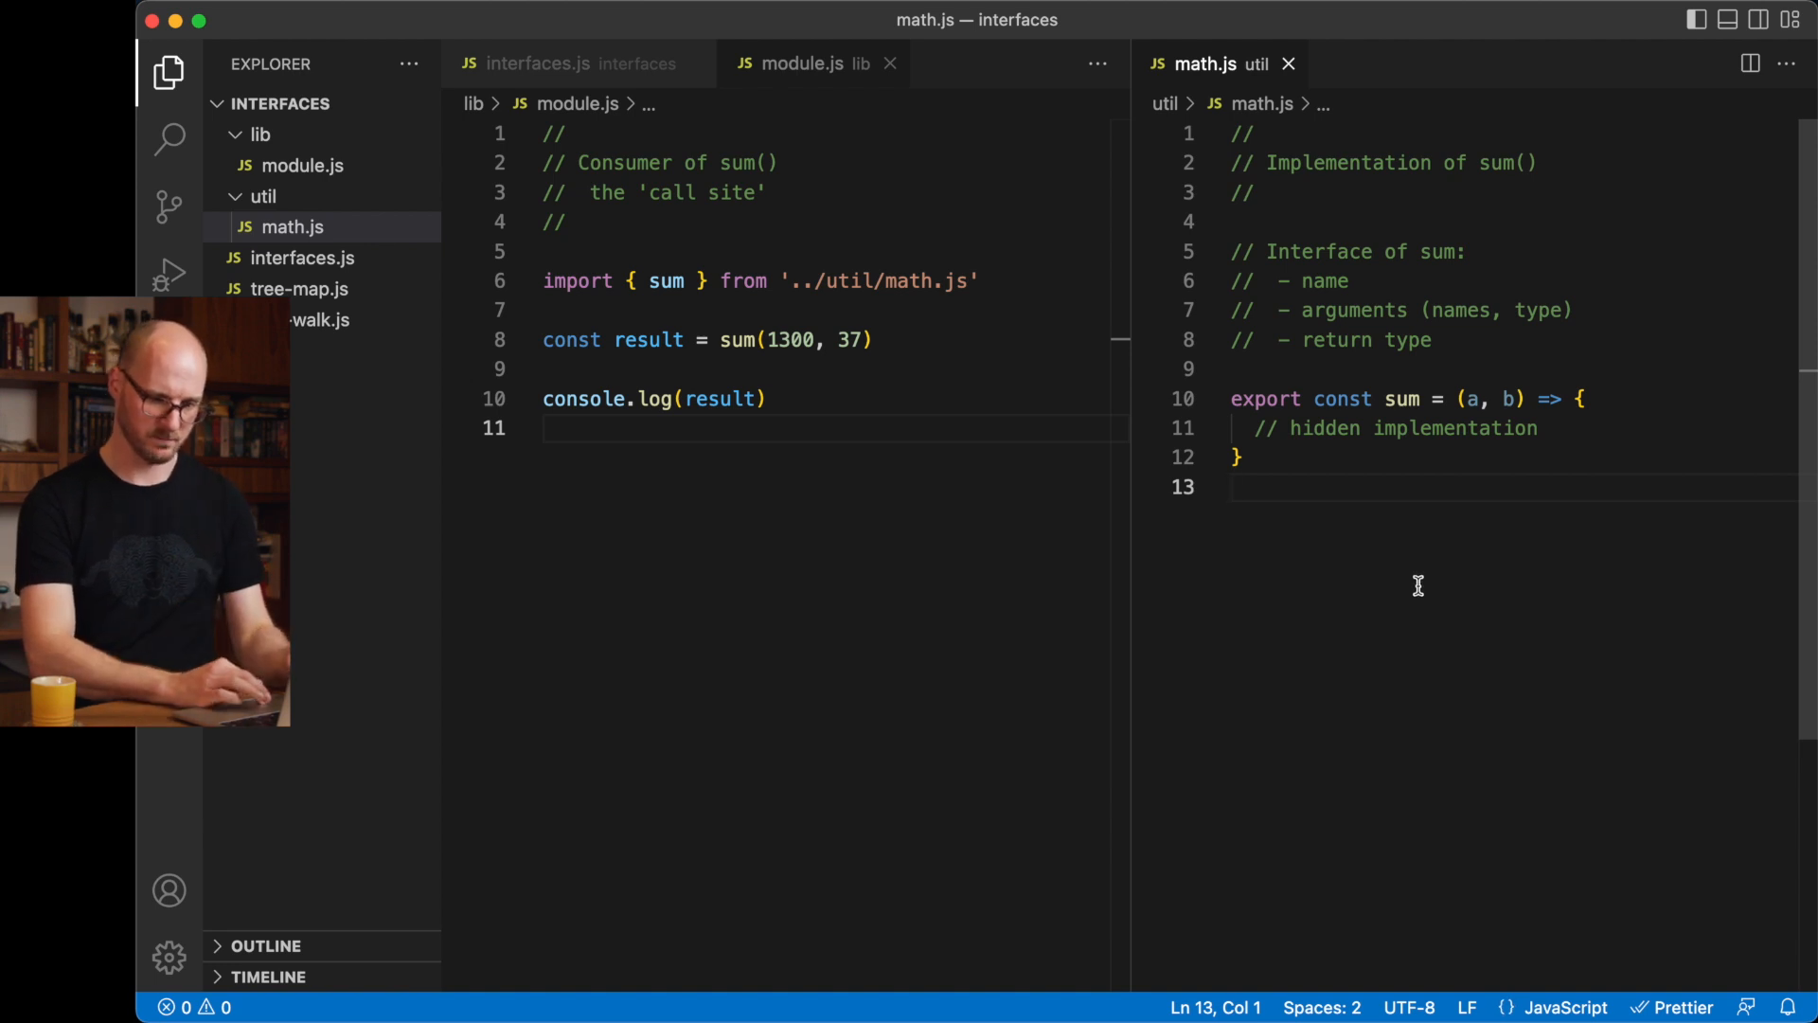